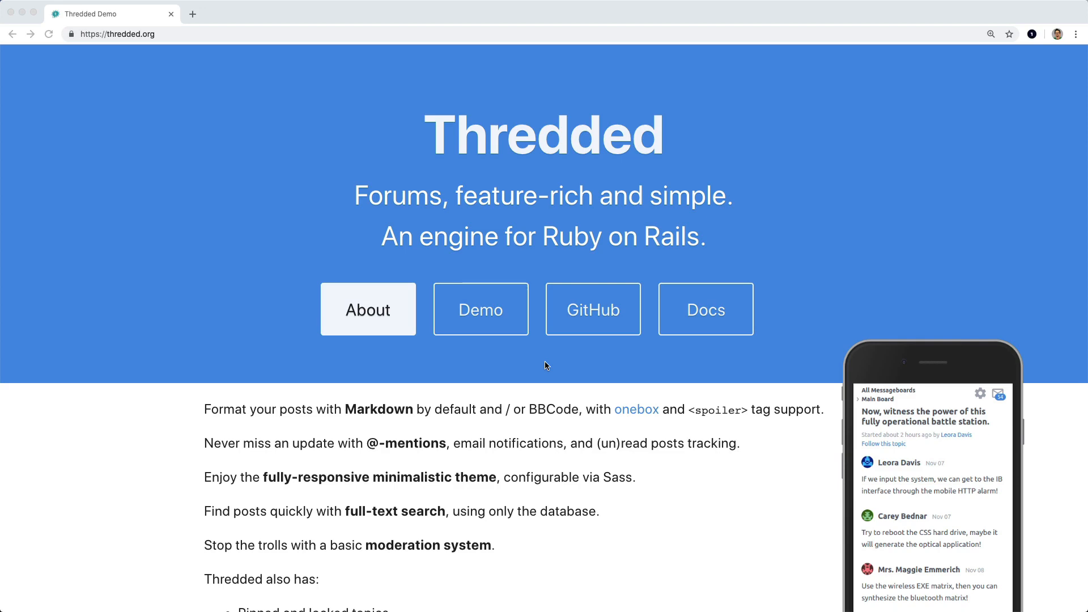
# In the Thredded Demo's Main Board, search topics for "trap" to list only "It's a trap!".
pyautogui.click(480, 308)
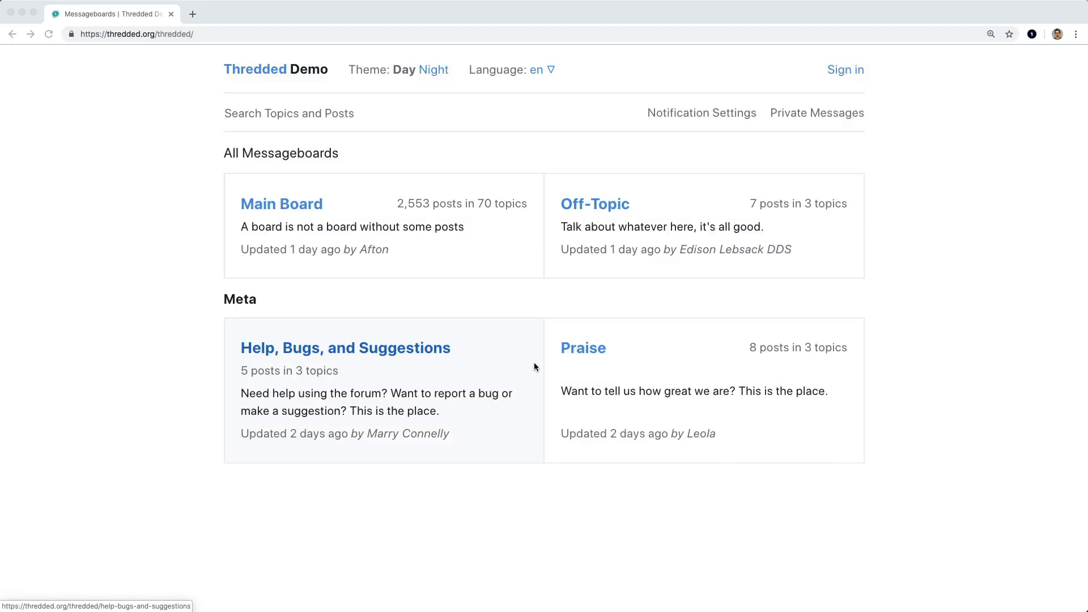
pyautogui.moveTo(291, 188)
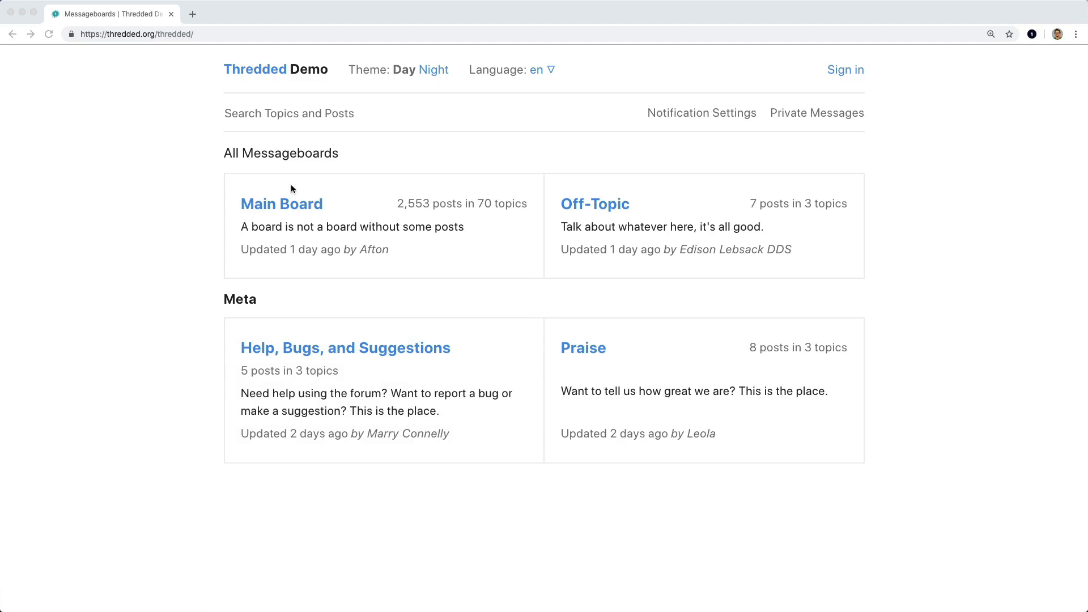
pyautogui.moveTo(291, 212)
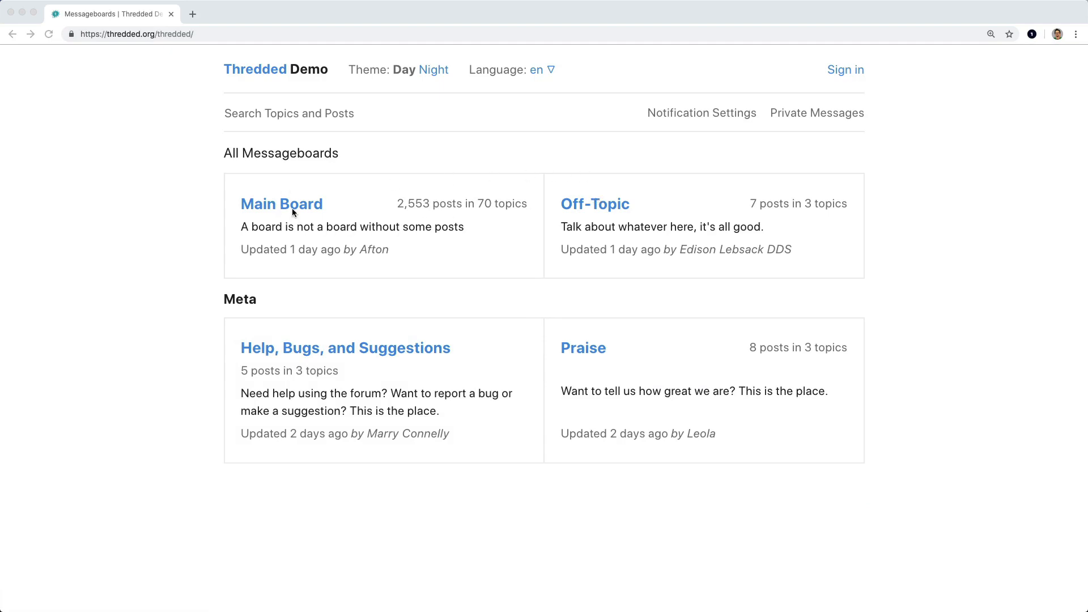
pyautogui.click(283, 203)
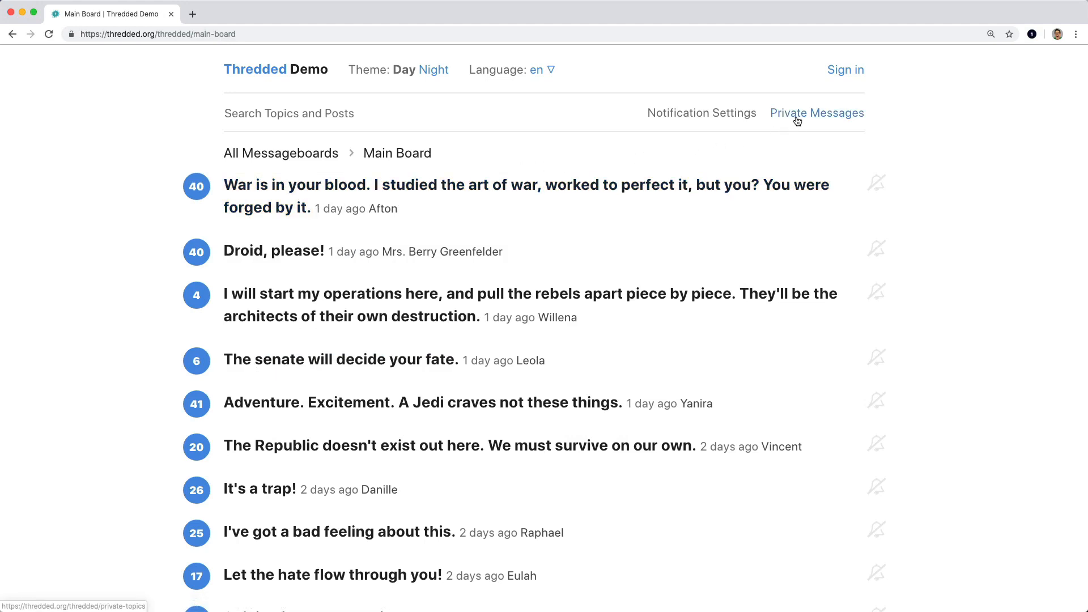
pyautogui.moveTo(702, 113)
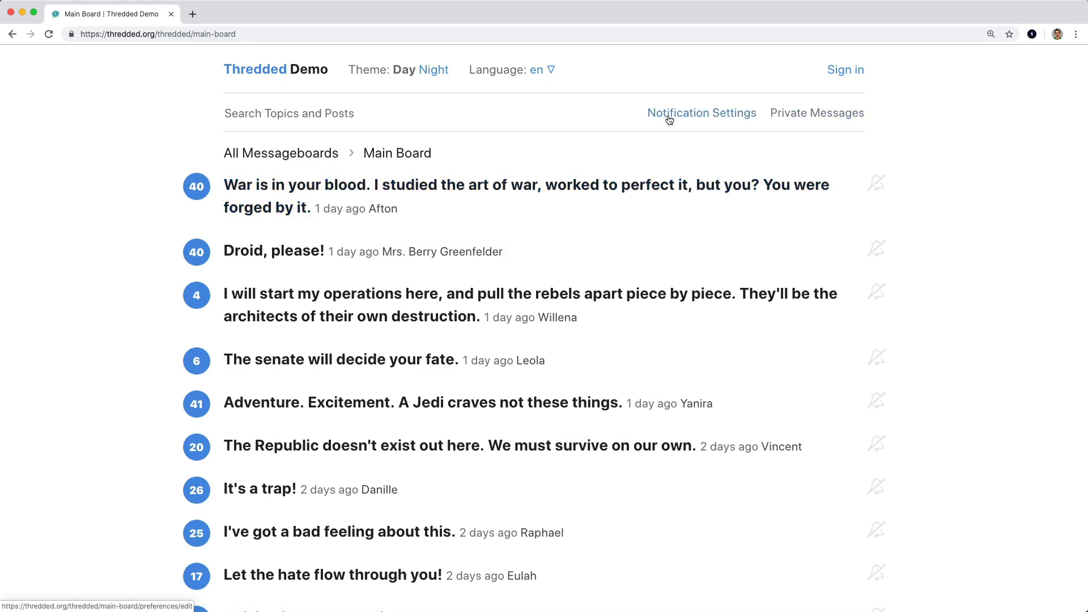
pyautogui.moveTo(668, 119)
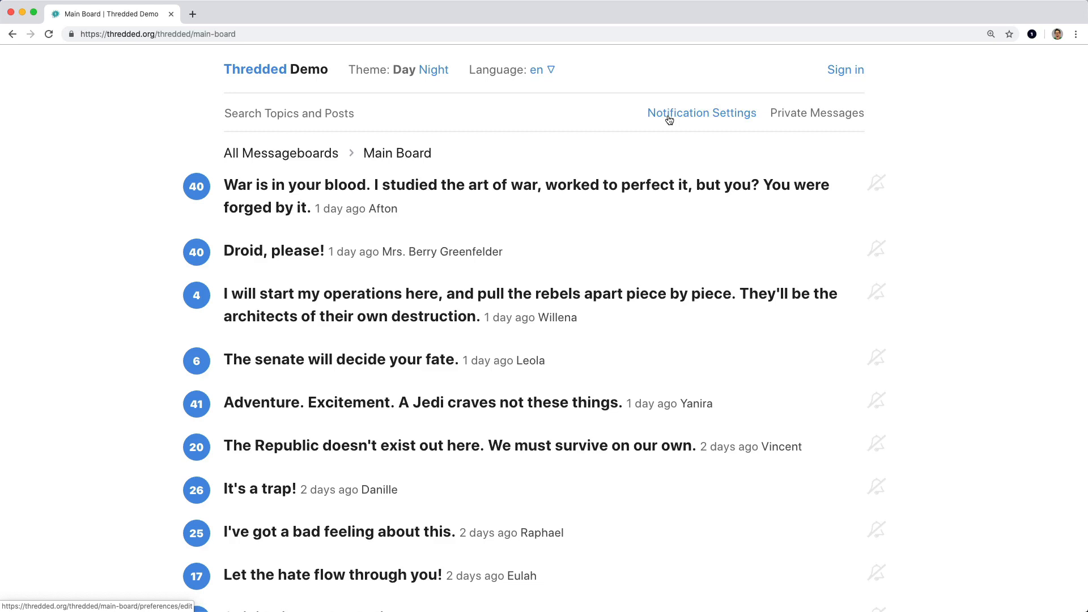
pyautogui.write('trap')
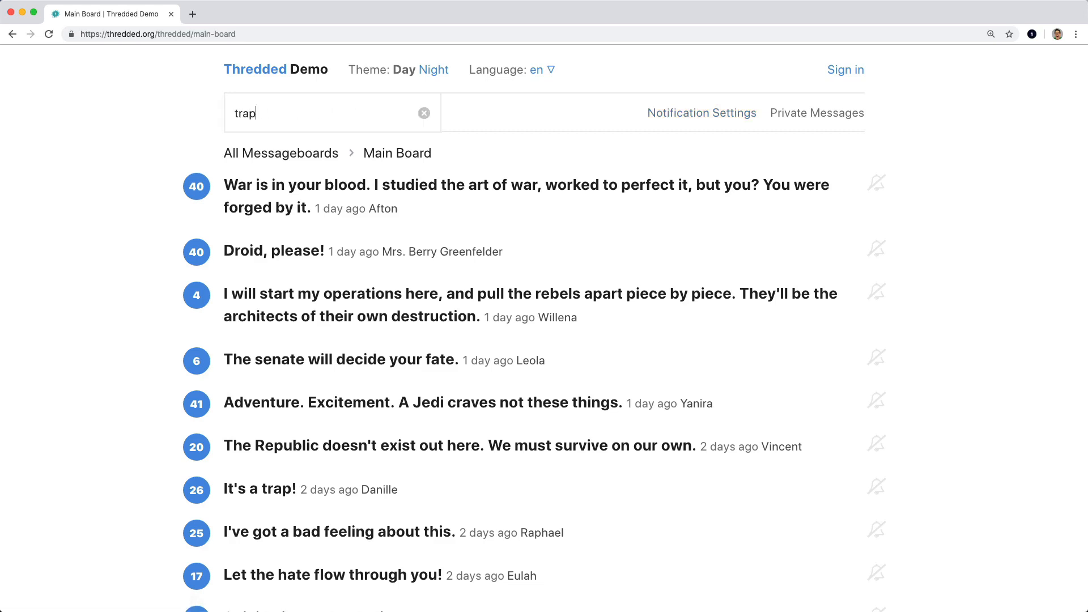
pyautogui.press('Enter')
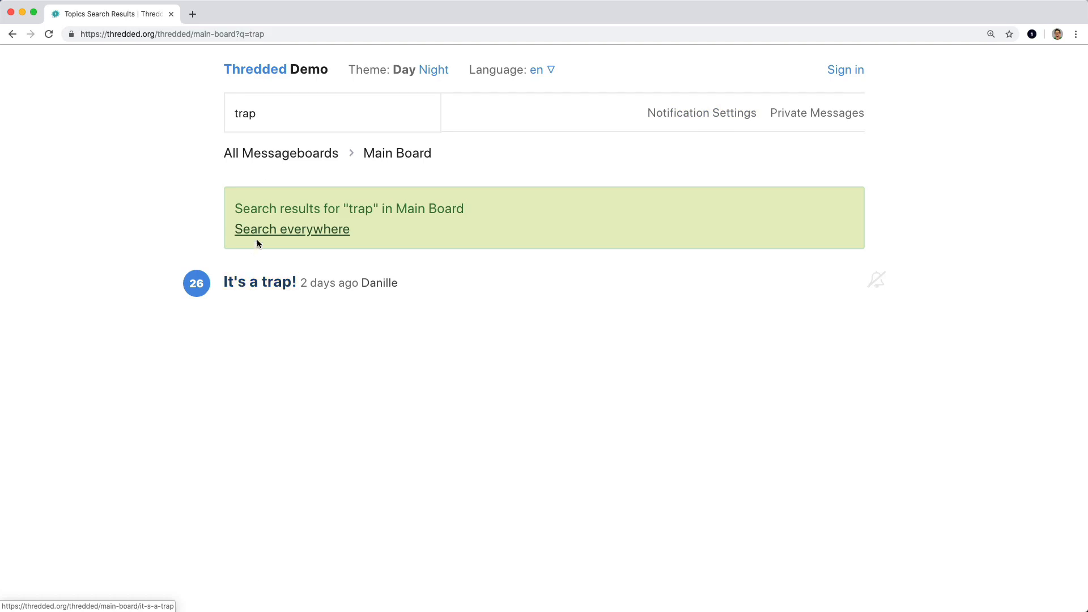
# Add ", default: false" to the admin boolean column in the create_users migration.
pyautogui.click(291, 229)
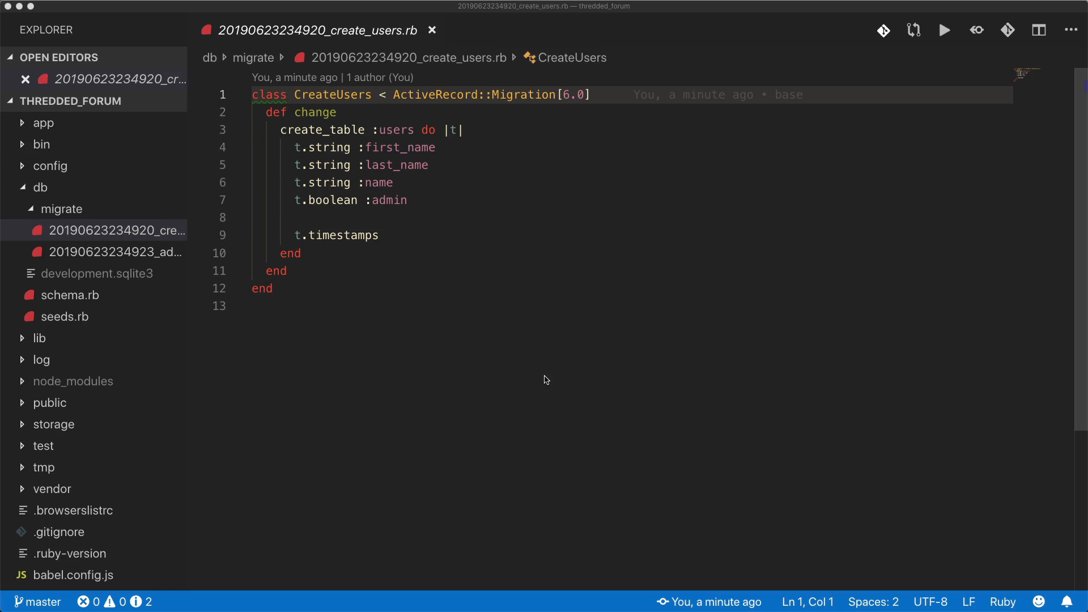
pyautogui.moveTo(385, 200)
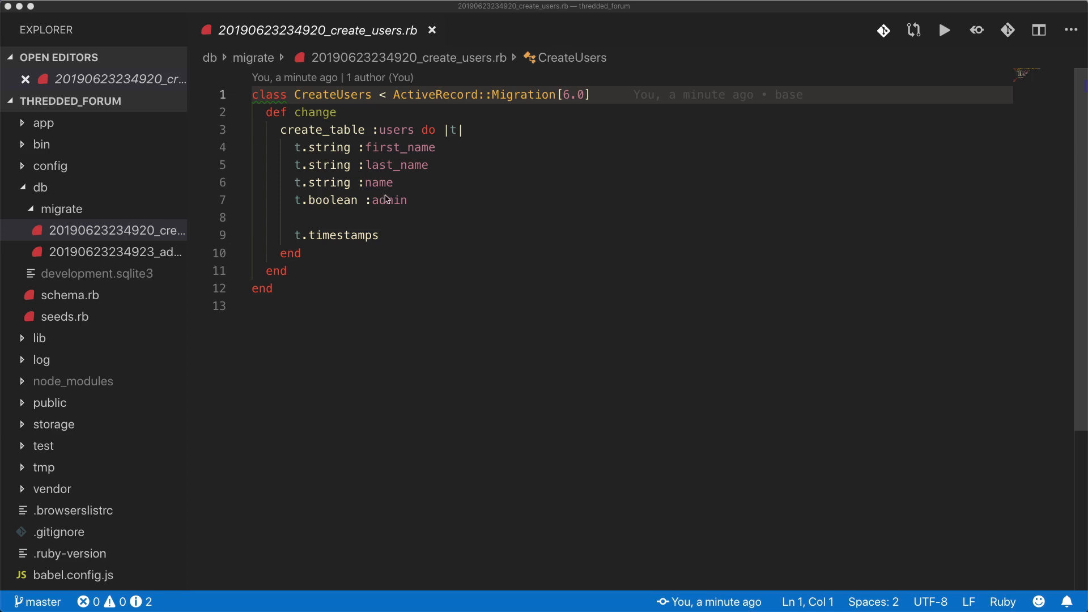
pyautogui.moveTo(373, 144)
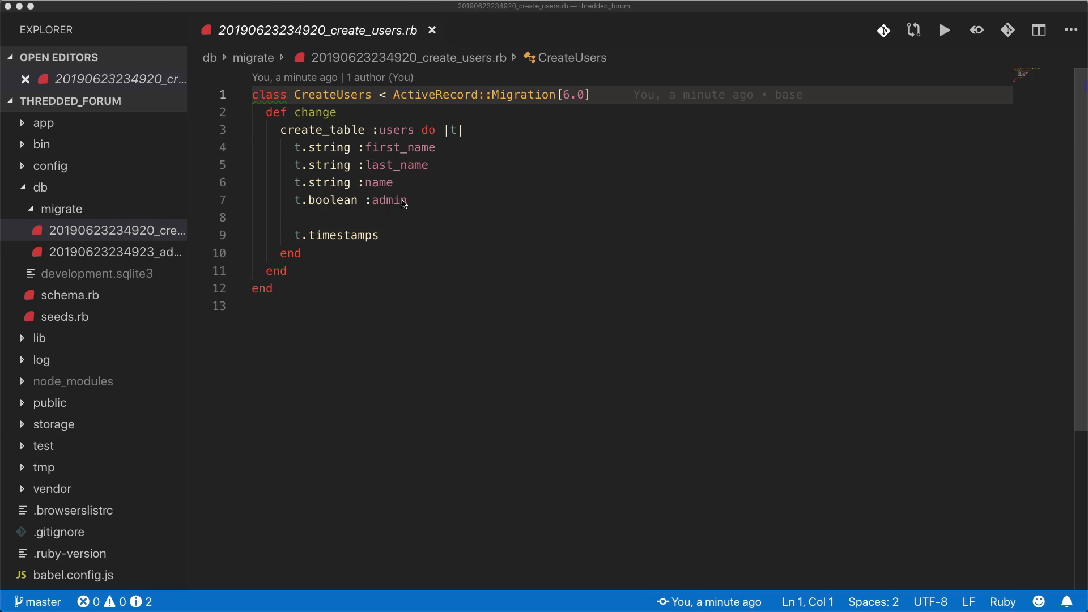
pyautogui.click(410, 200)
pyautogui.write(', defau')
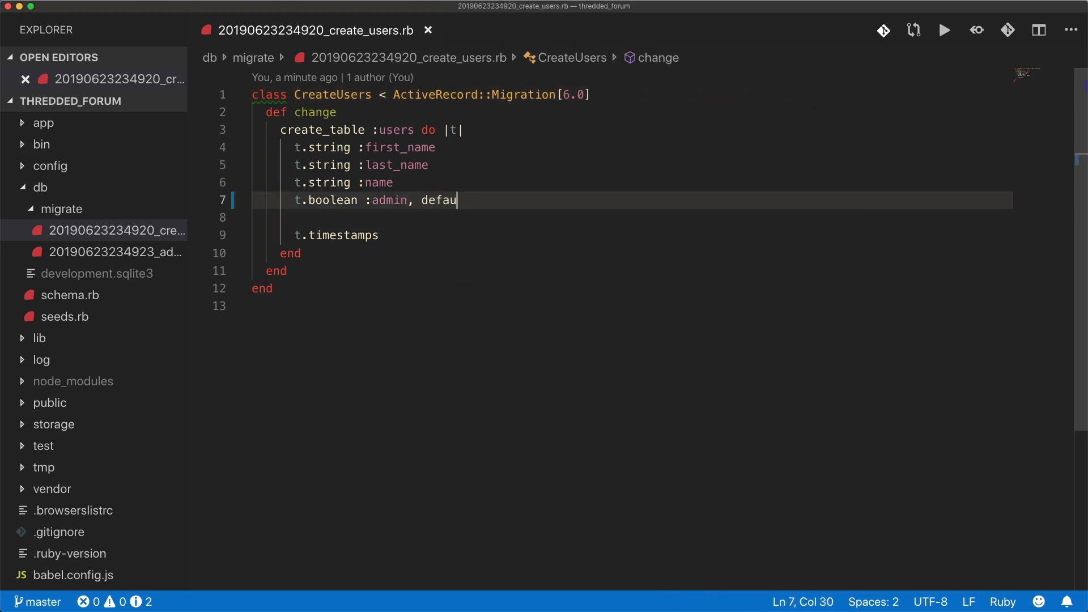
pyautogui.write('lt: false')
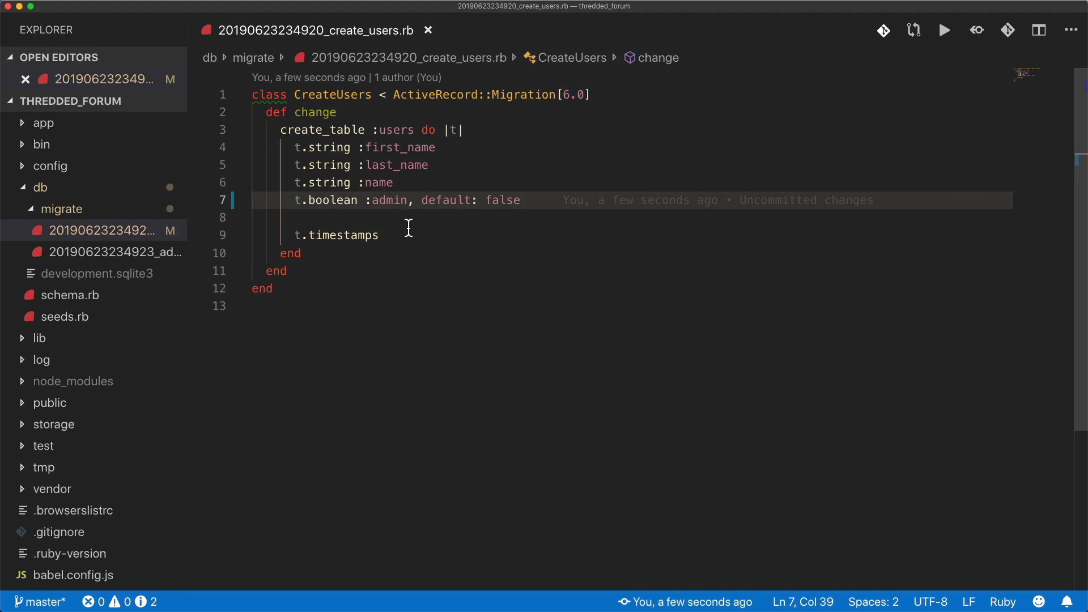